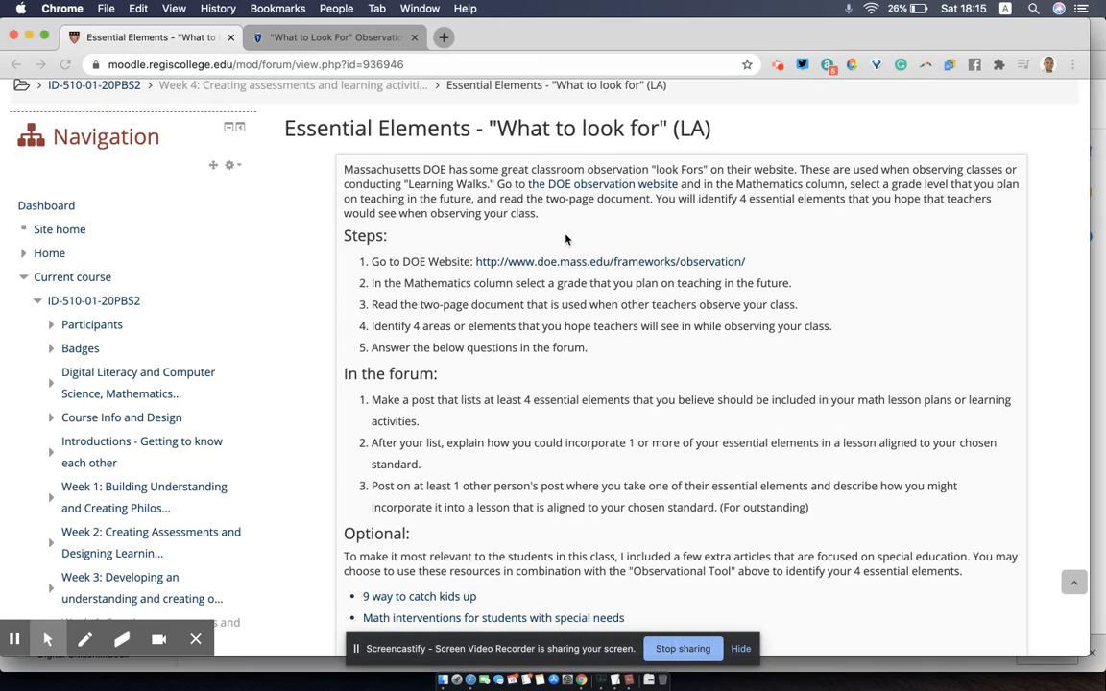
mouse_move(591, 248)
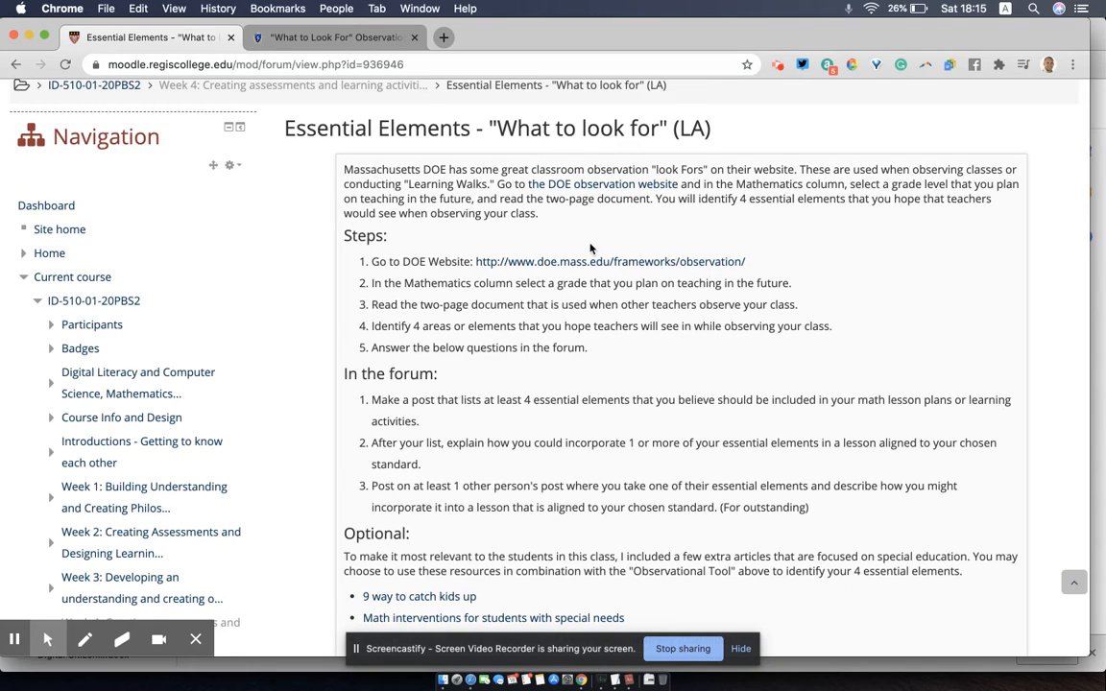
mouse_move(581, 270)
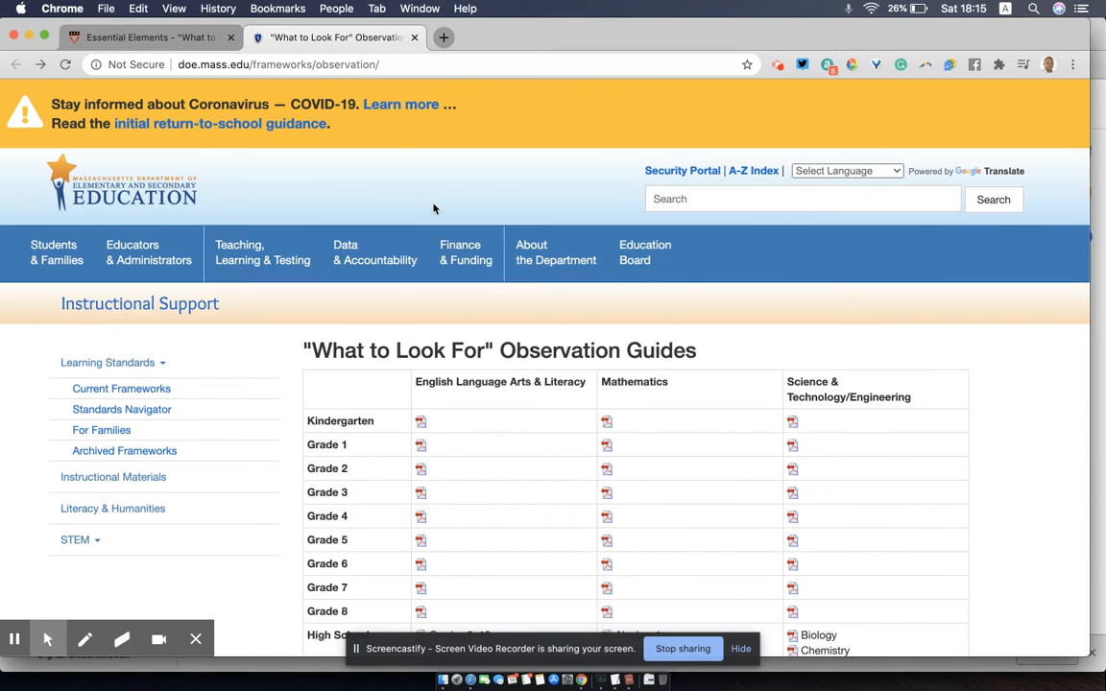
Step: Scroll to the Observation Guides table and open the Grade 2 Mathematics PDF guide
scroll("down", 3)
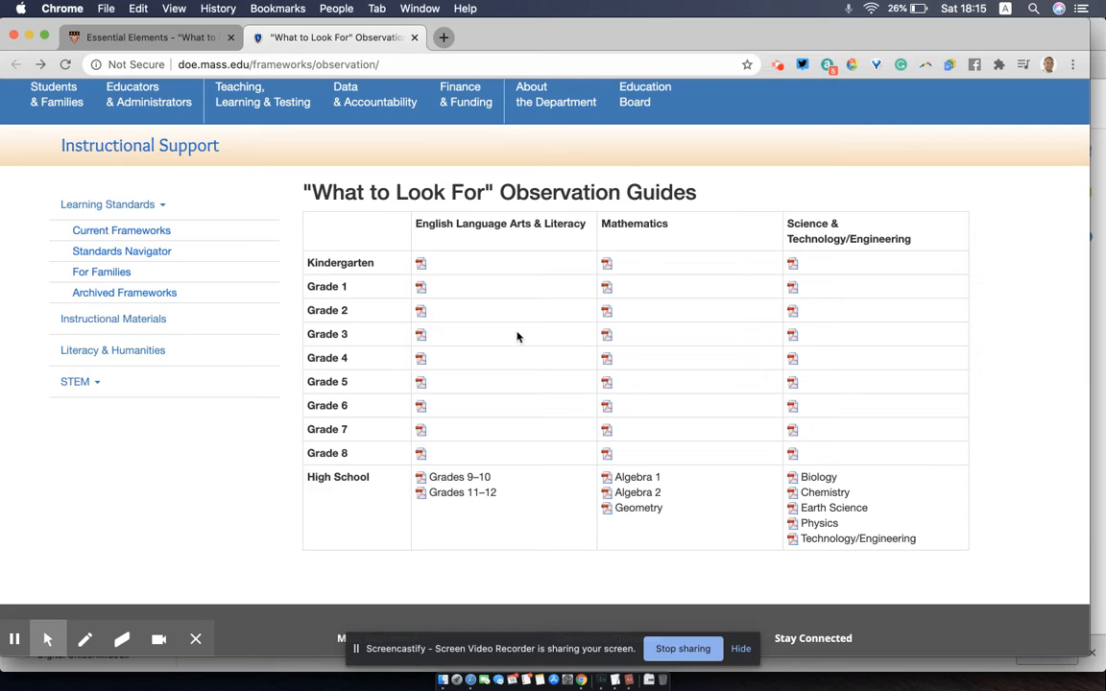
scroll("down", 3)
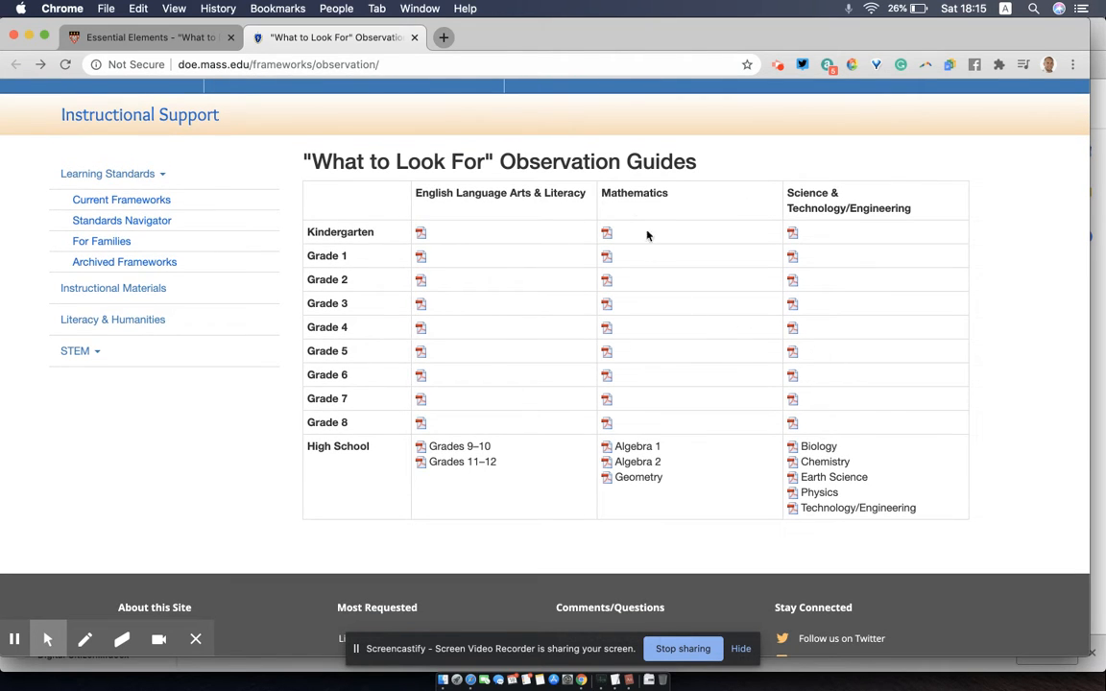
mouse_move(661, 166)
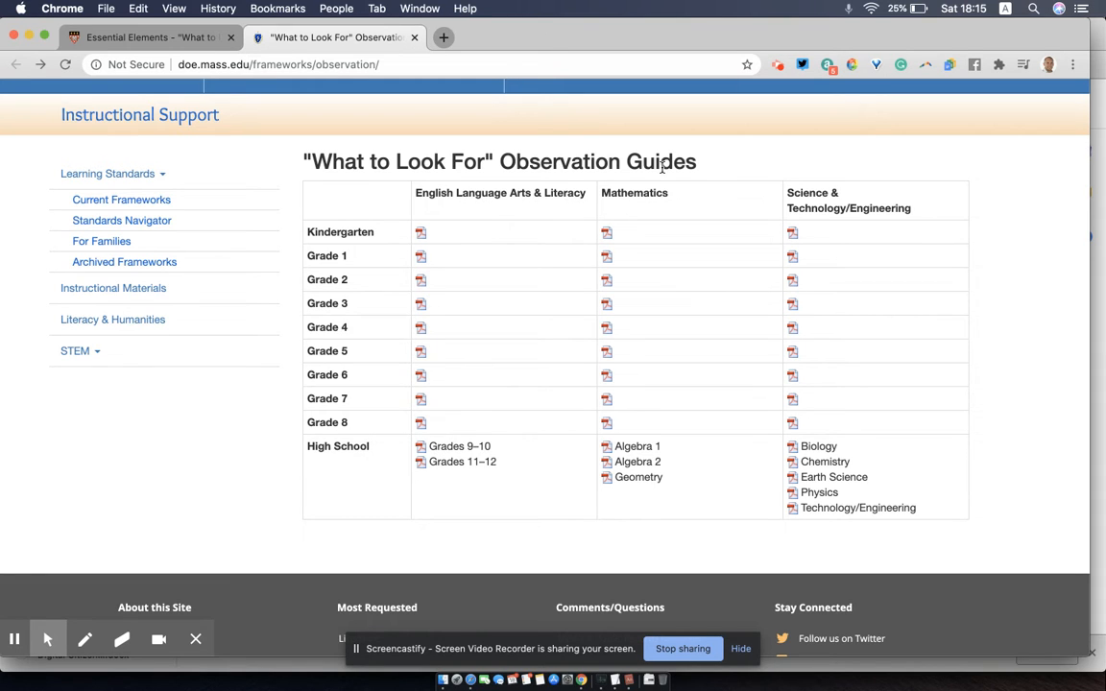
mouse_move(618, 290)
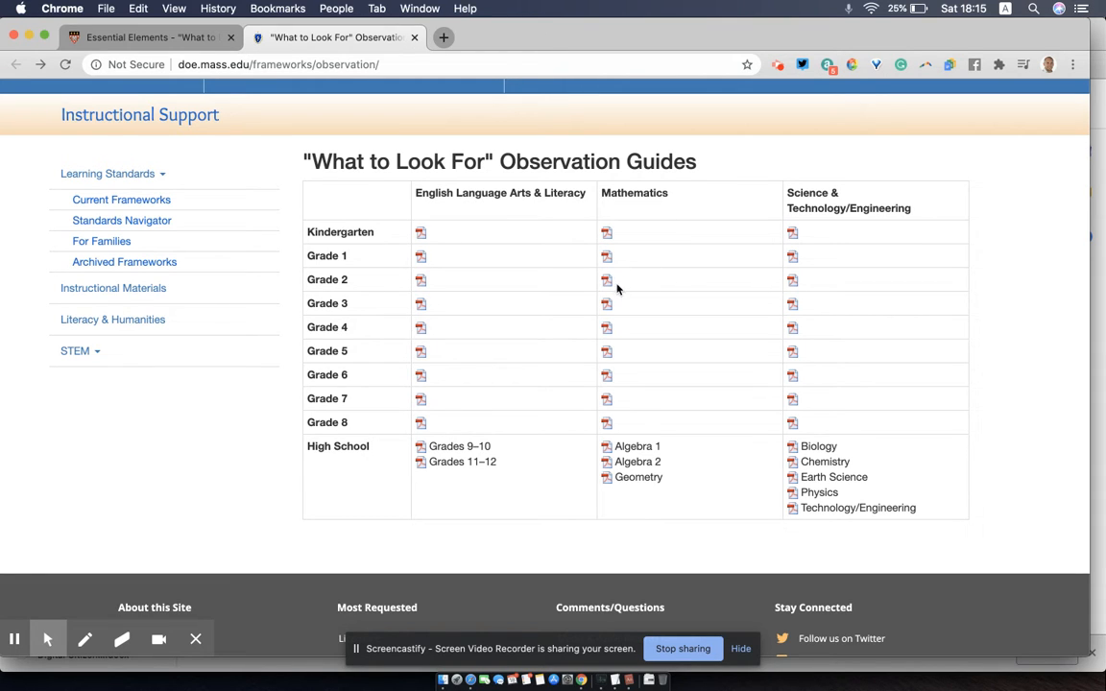
mouse_move(606, 279)
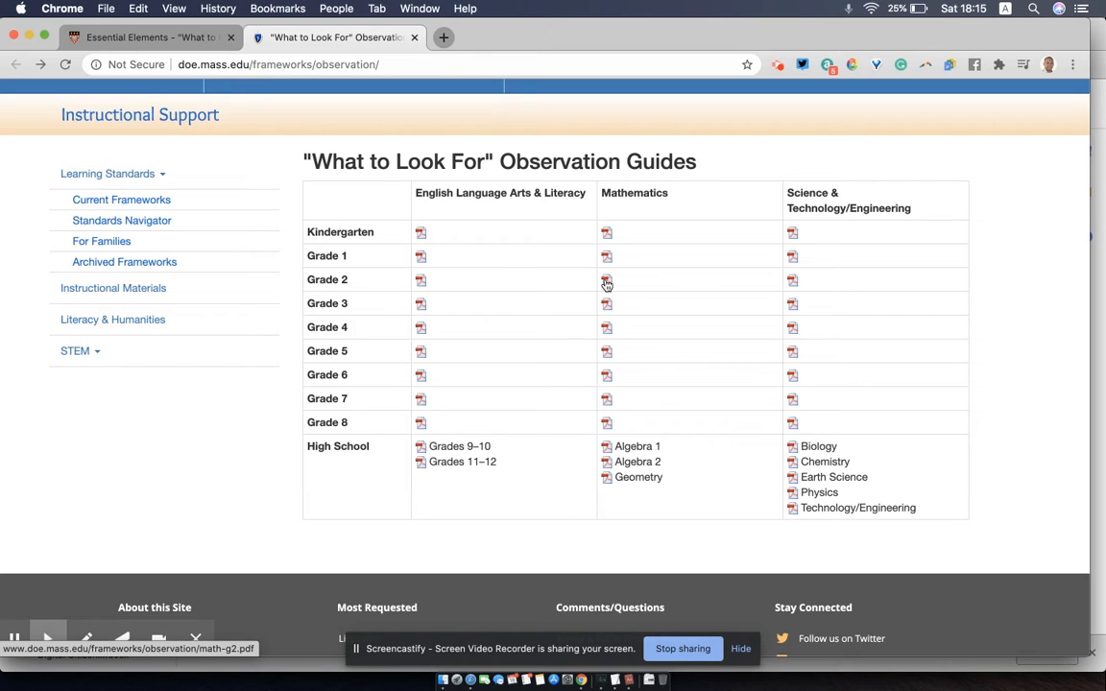
mouse_move(610, 254)
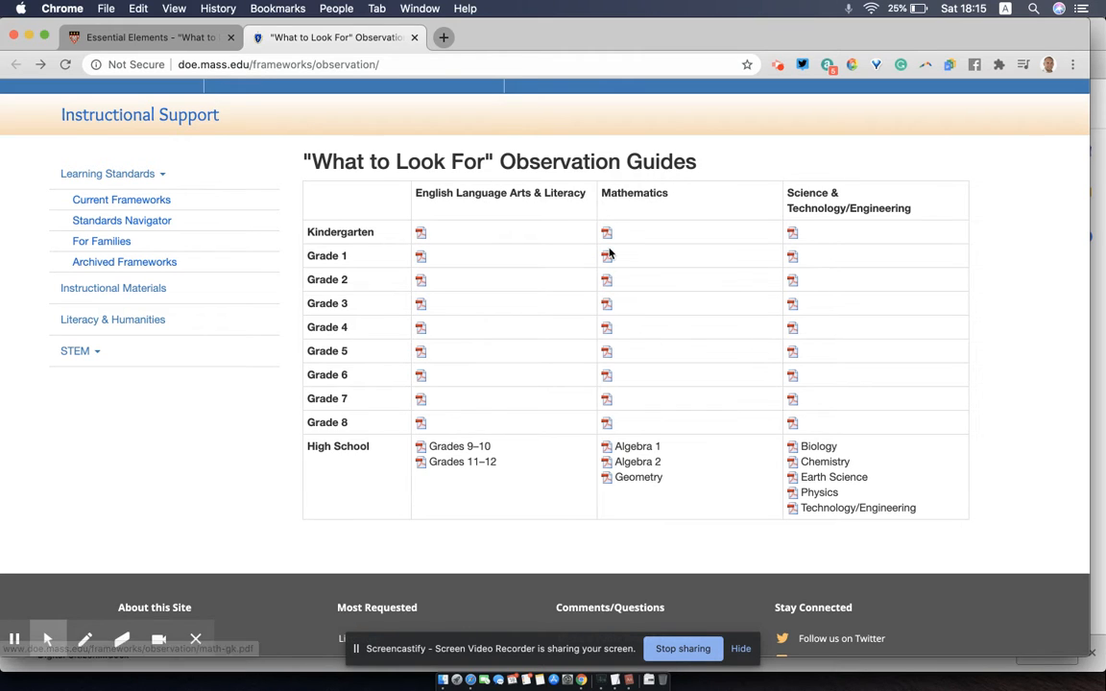
mouse_move(610, 275)
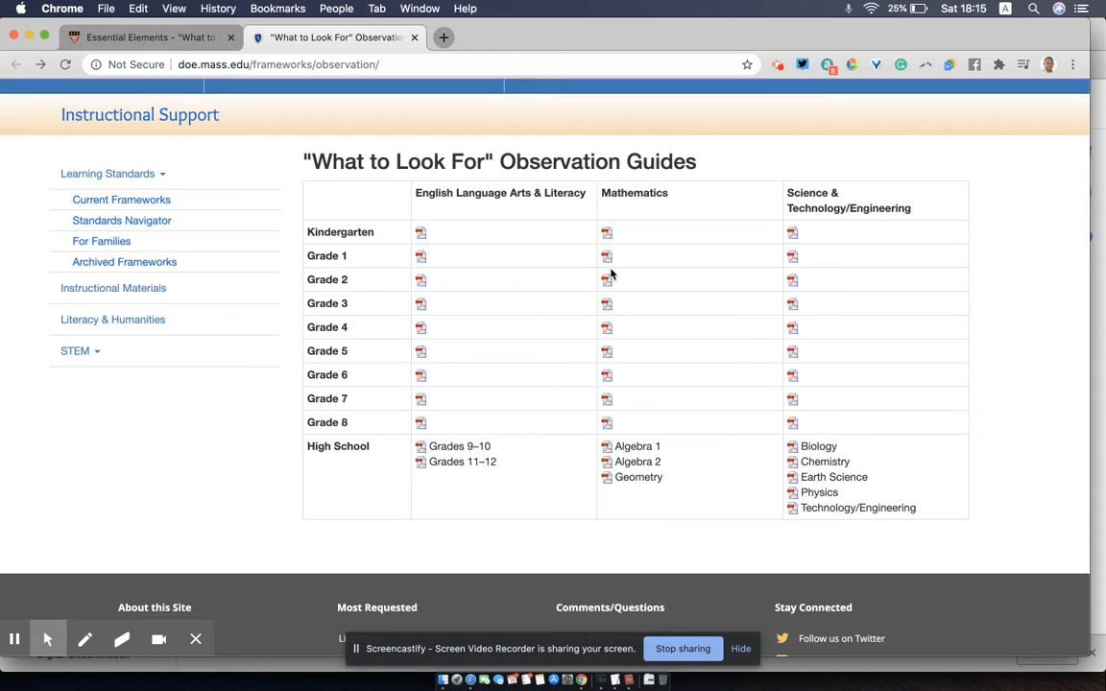
left_click(606, 279)
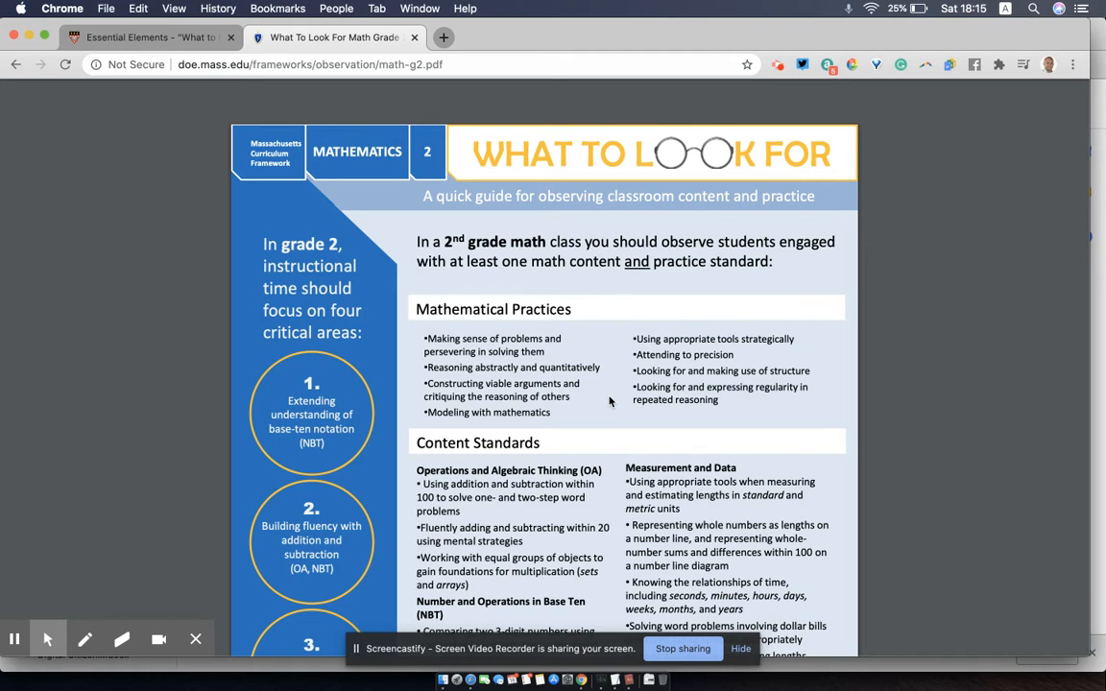
Step: Scroll down through both pages of the math-g2.pdf guide
scroll("down", 3)
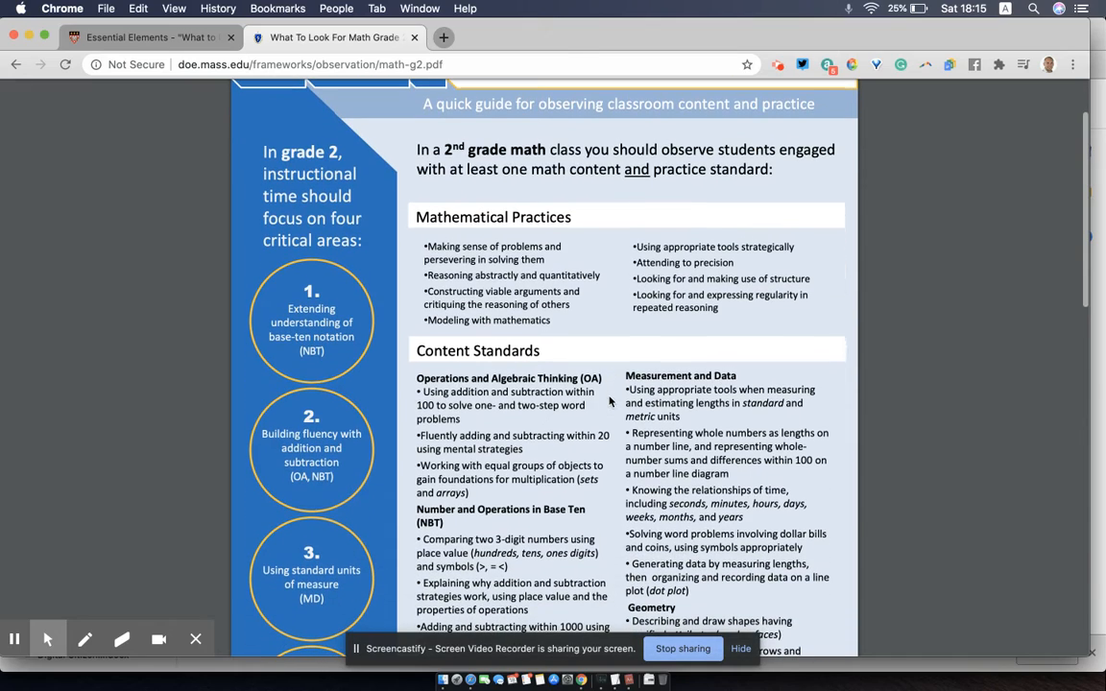
scroll("down", 3)
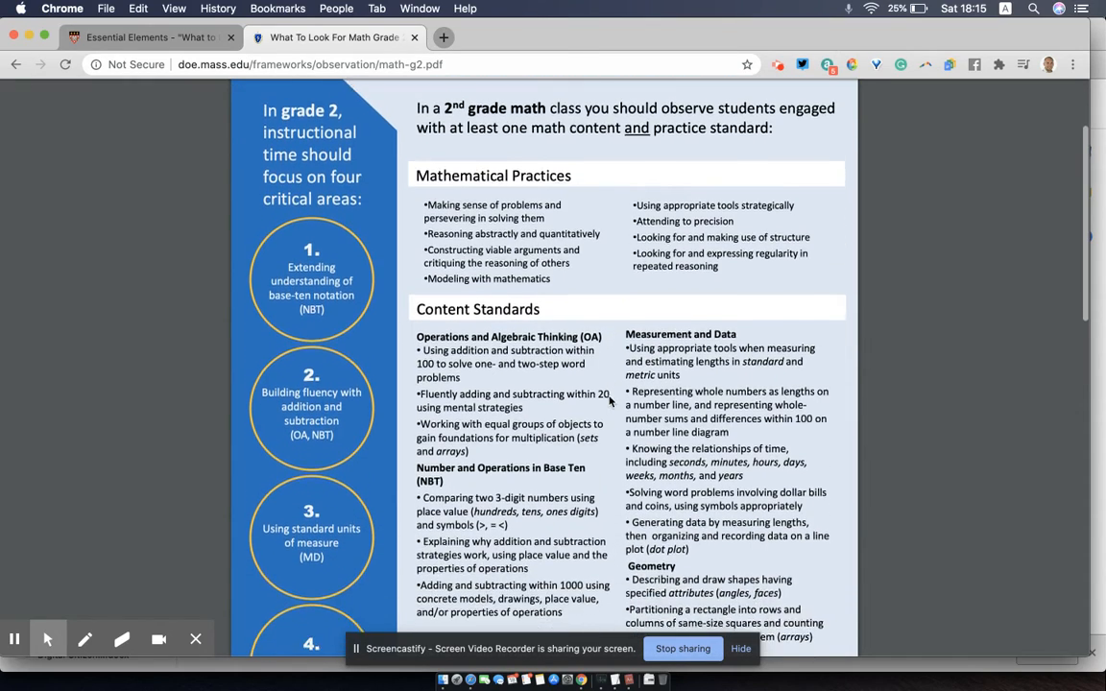
scroll("down", 3)
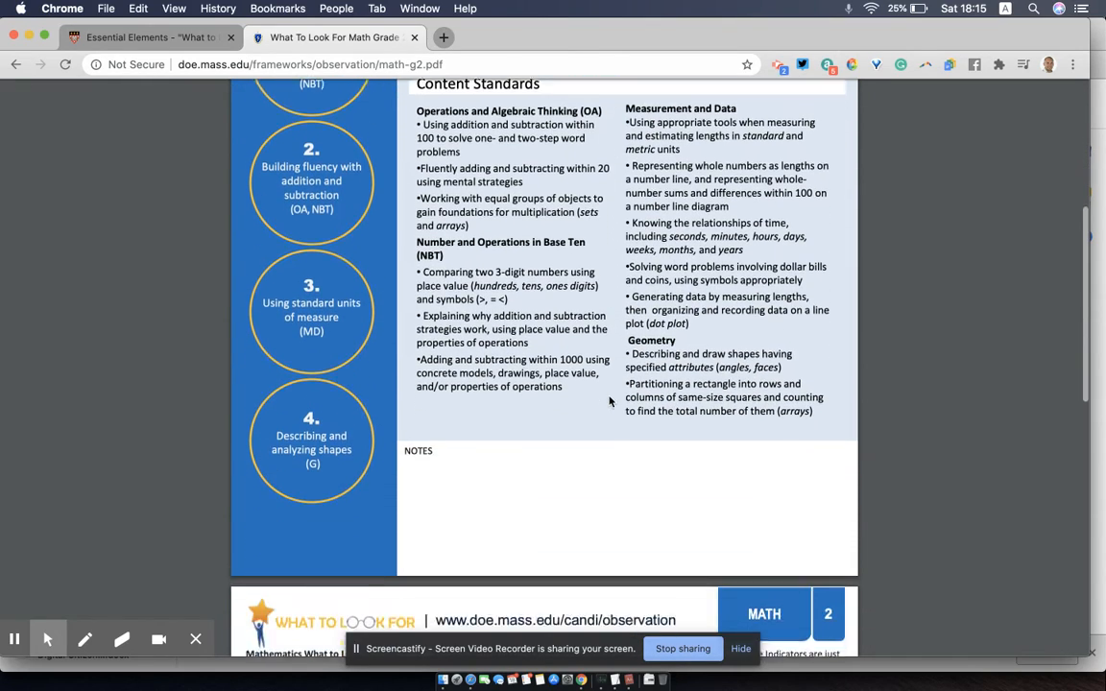
scroll("down", 3)
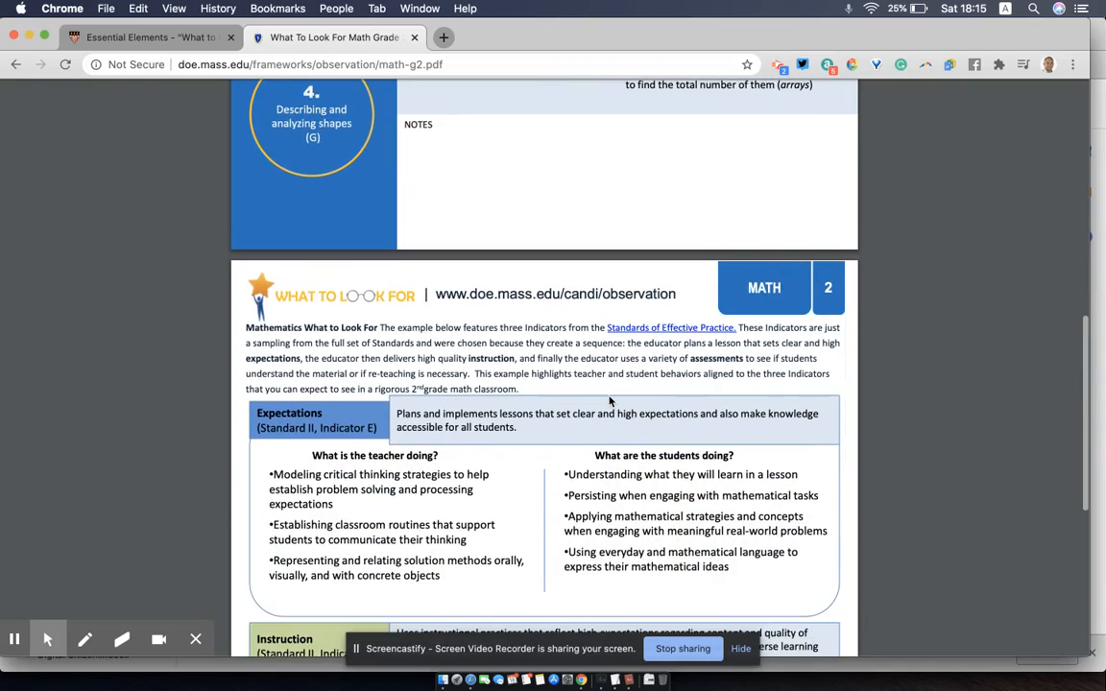
scroll("down", 3)
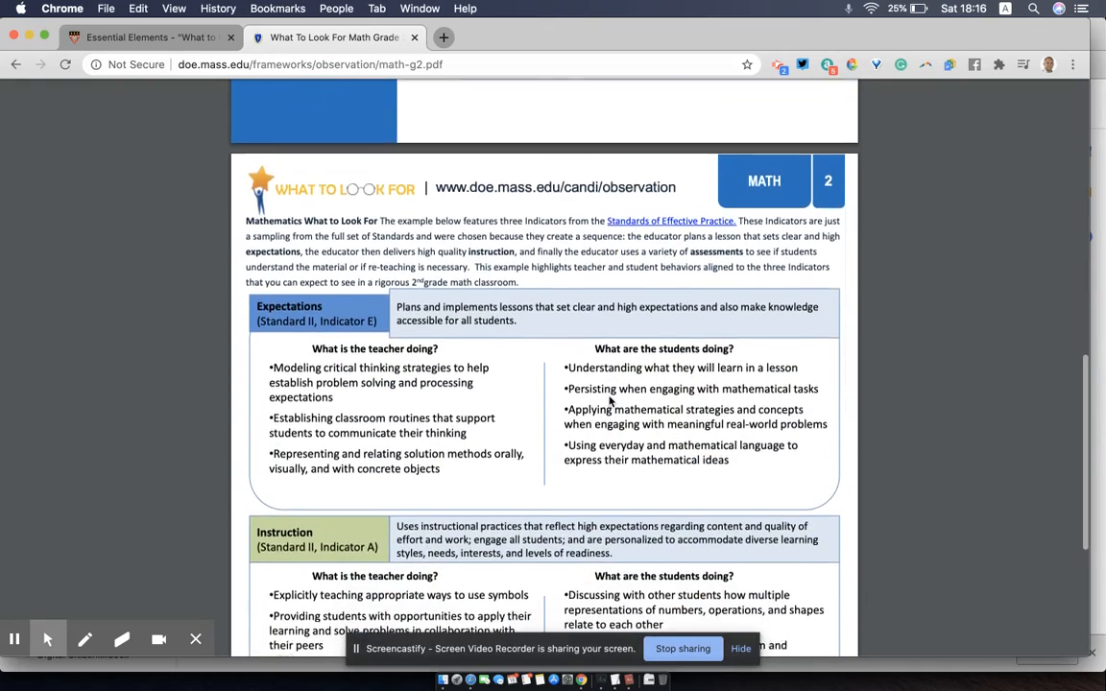
scroll("down", 3)
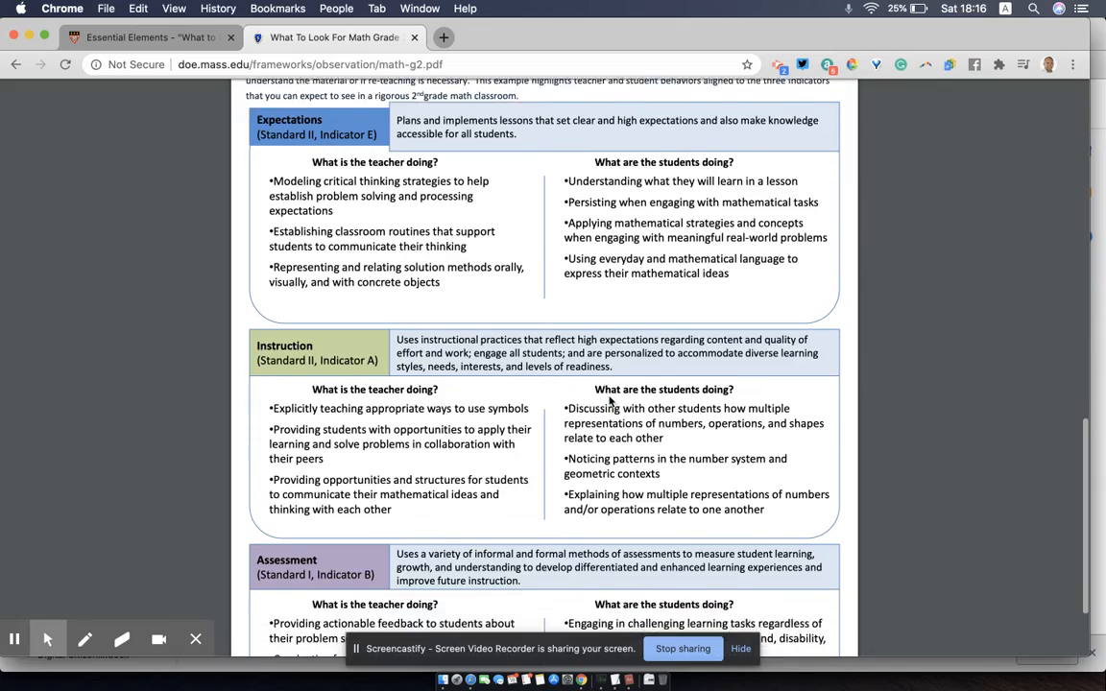
scroll("down", 3)
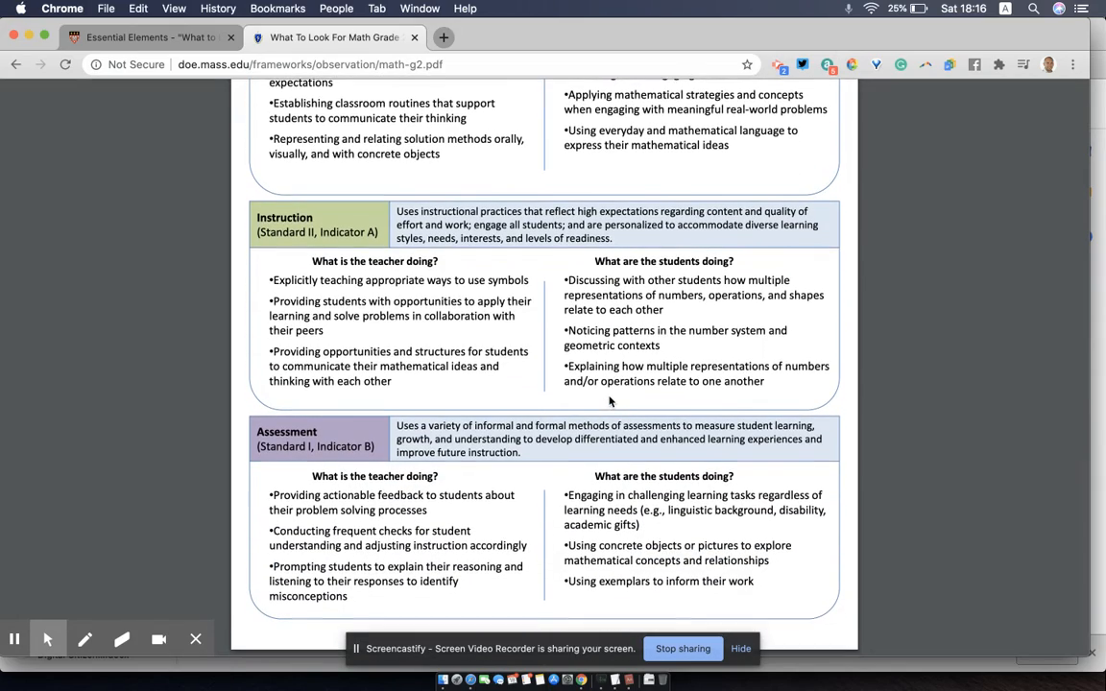
scroll("down", 3)
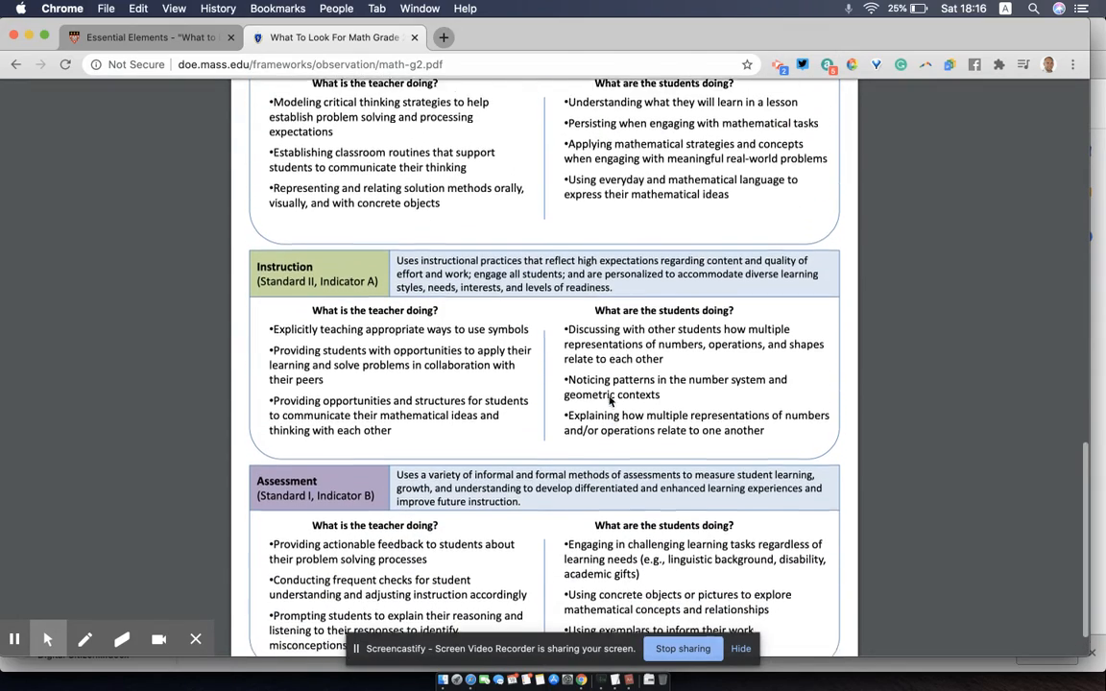
Step: Scroll back up to the top of page one of the guide
scroll("up", 3)
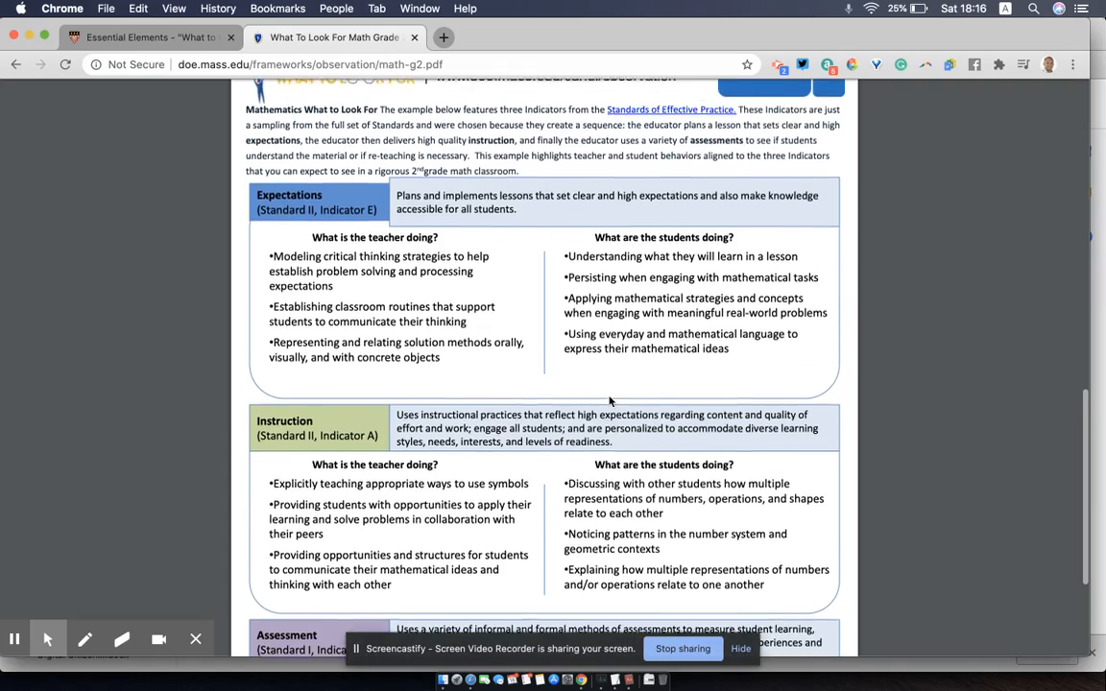
scroll("up", 3)
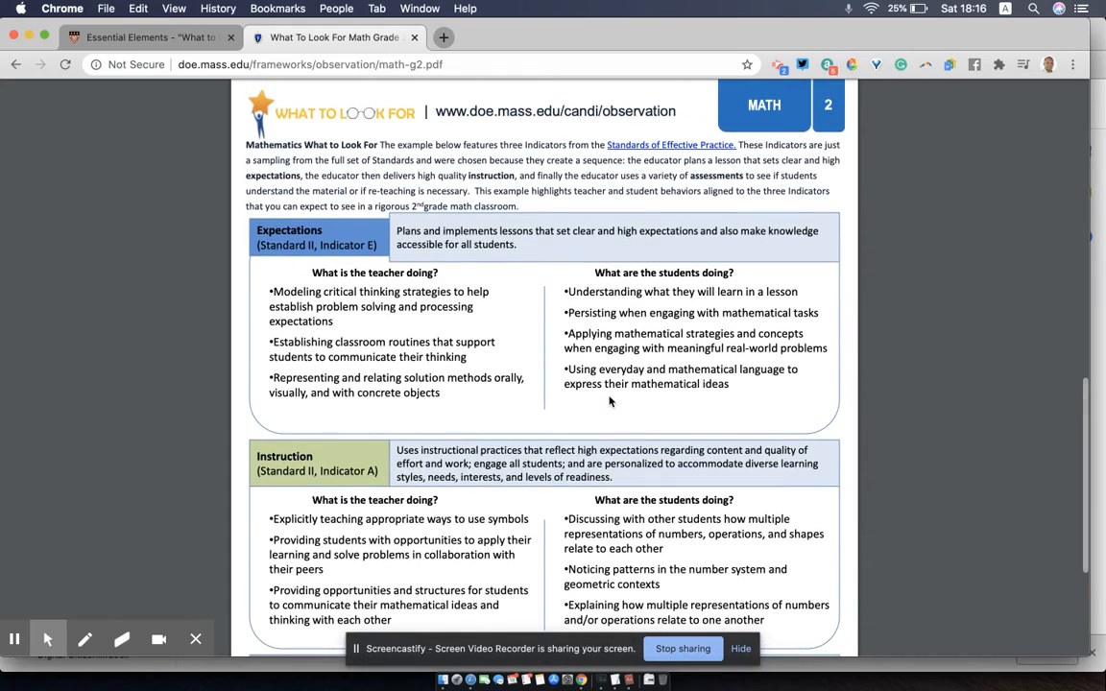
scroll("up", 3)
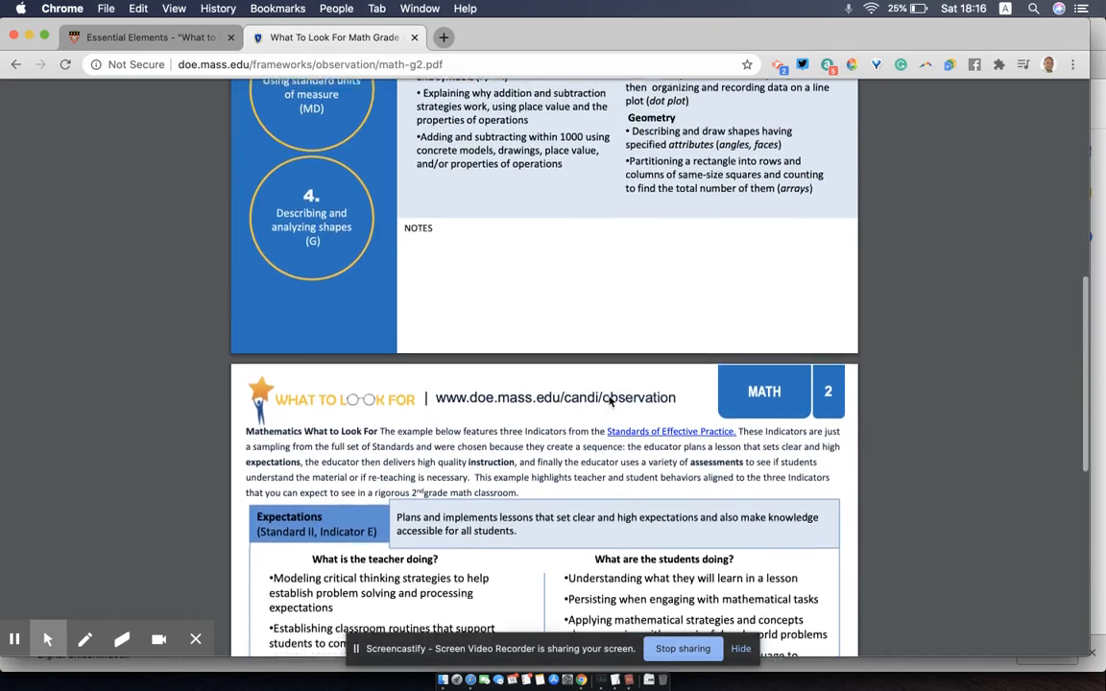
scroll("up", 3)
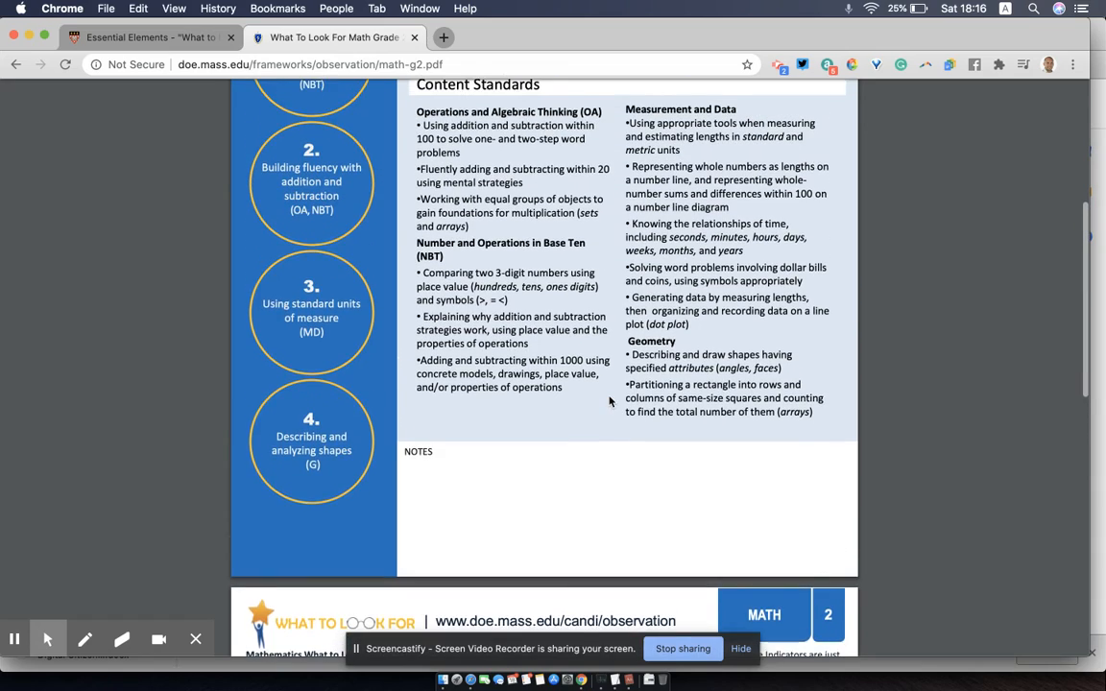
scroll("up", 3)
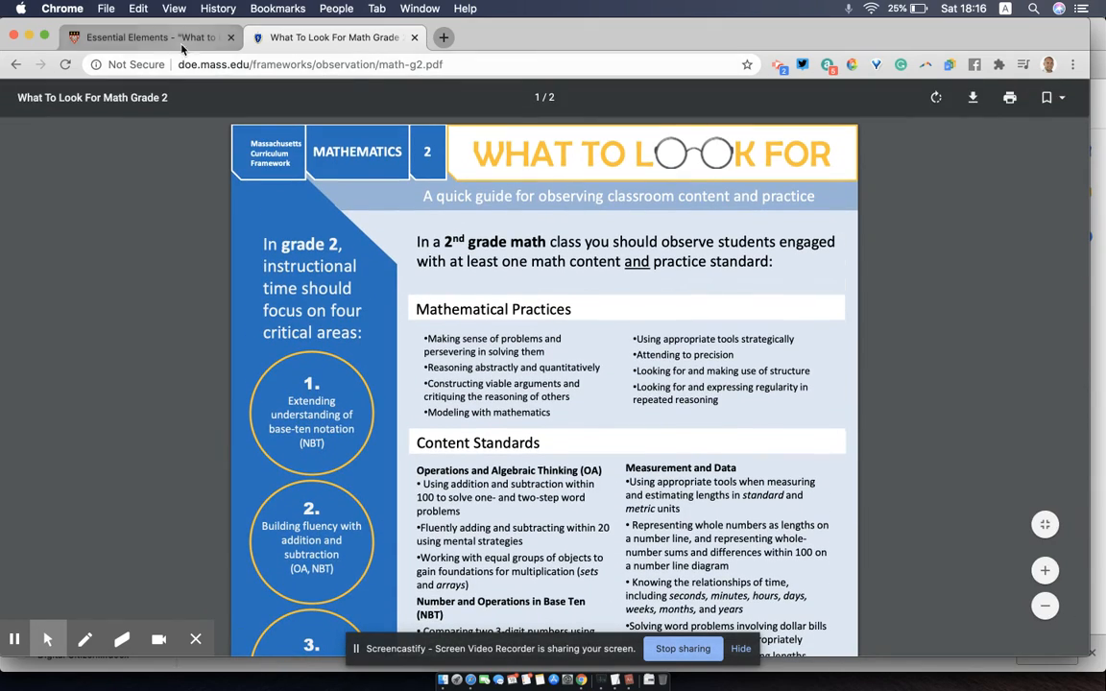
Step: Switch to the Essential Elements Chrome tab showing the Moodle forum assignment
left_click(144, 36)
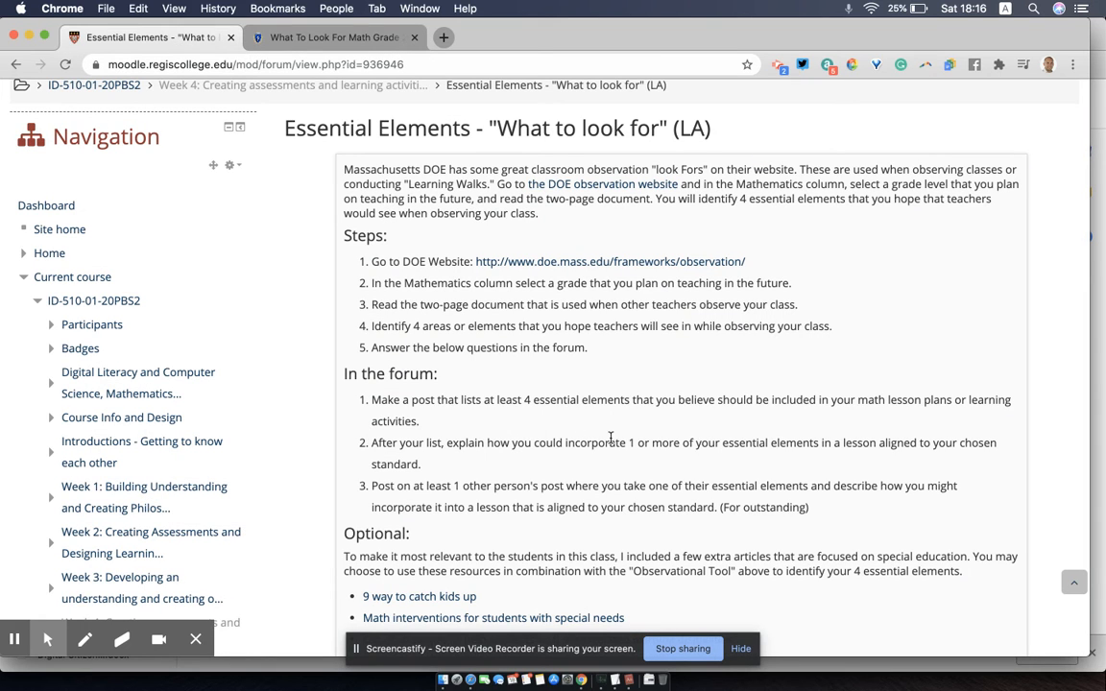
mouse_move(669, 466)
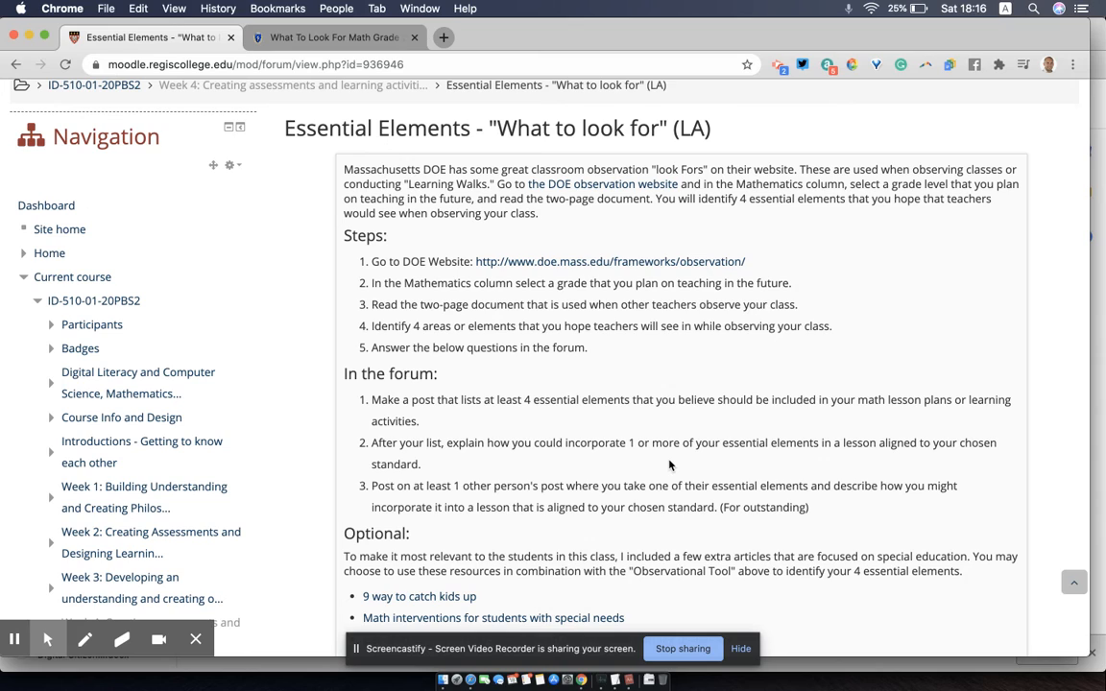
mouse_move(589, 444)
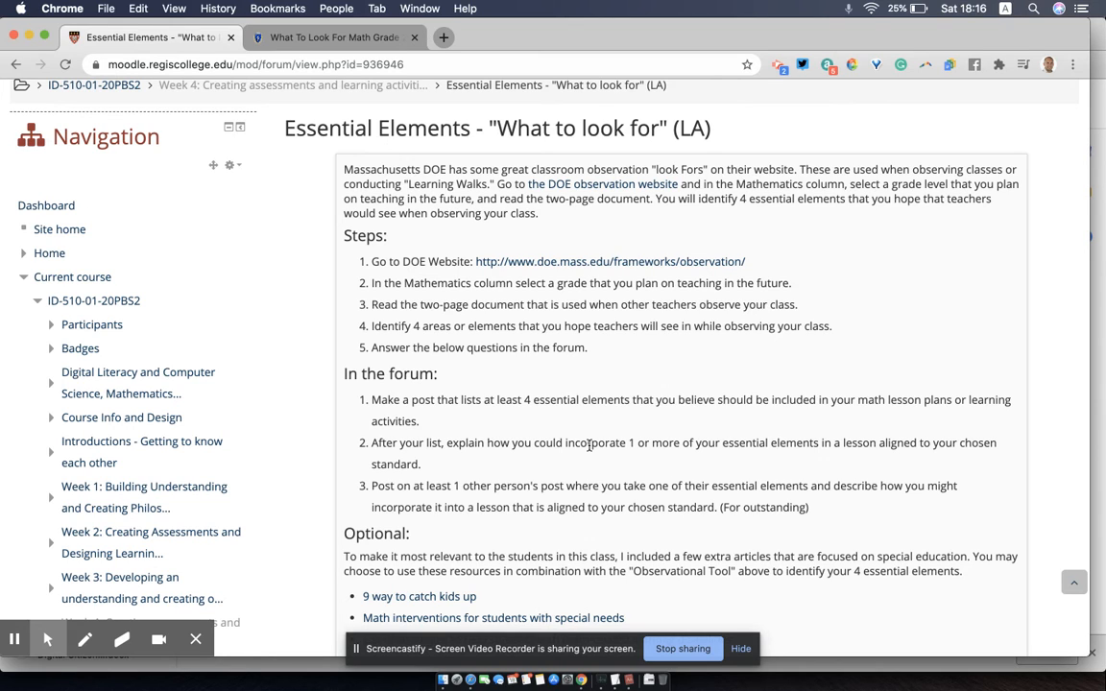
scroll("down", 3)
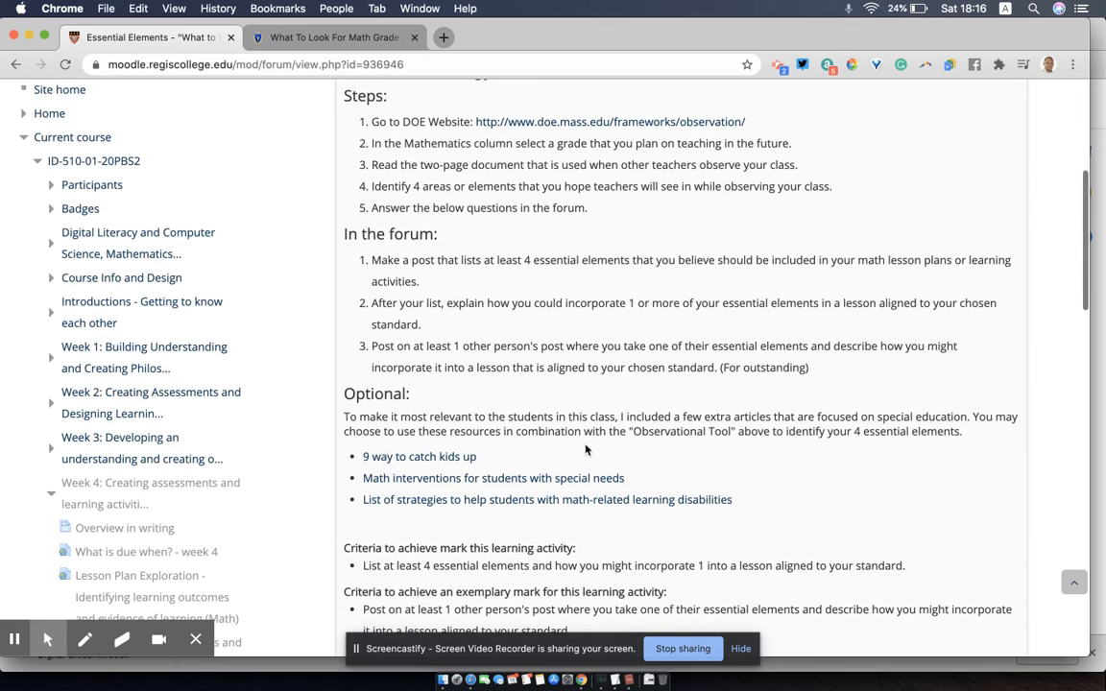
mouse_move(441, 526)
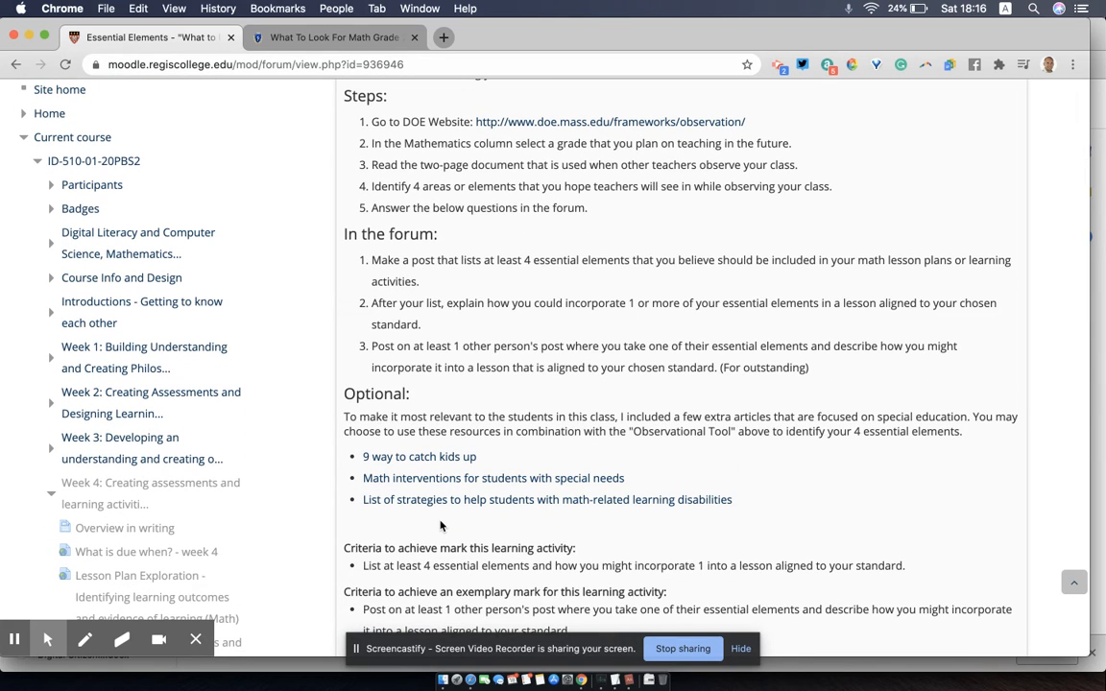
mouse_move(636, 177)
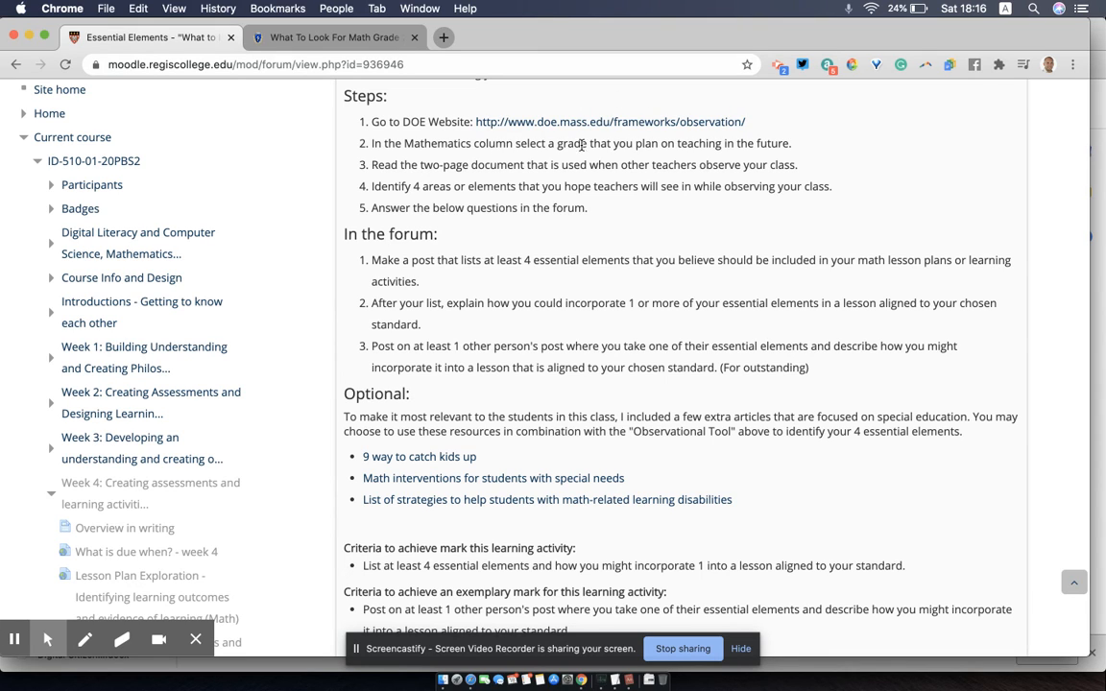
mouse_move(596, 121)
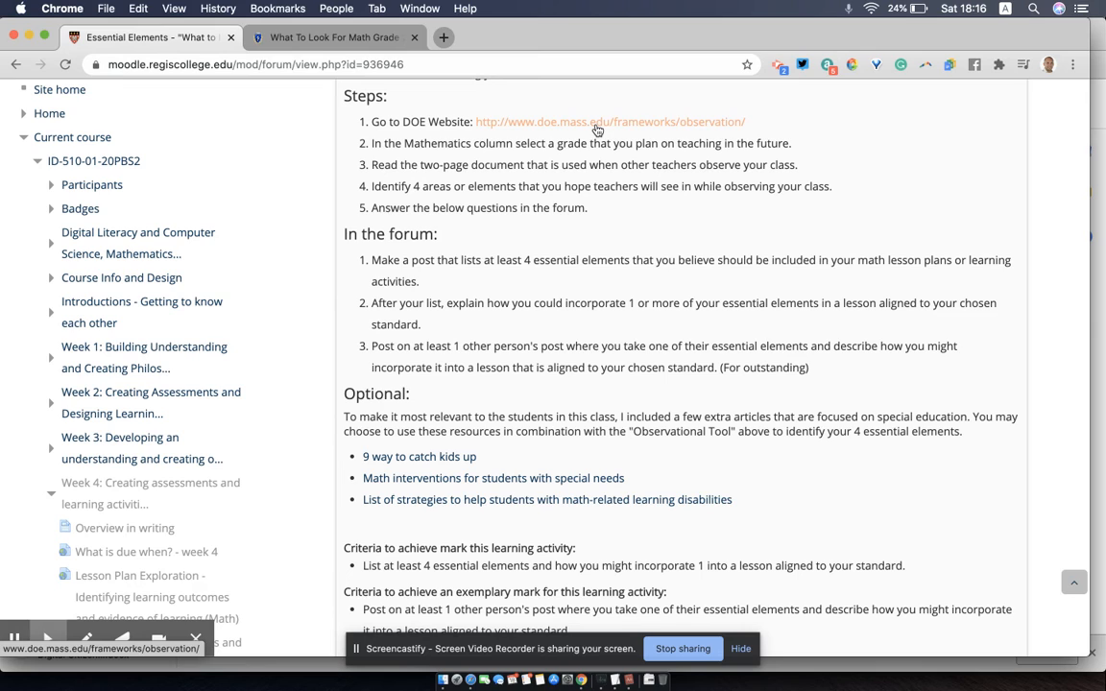
mouse_move(674, 420)
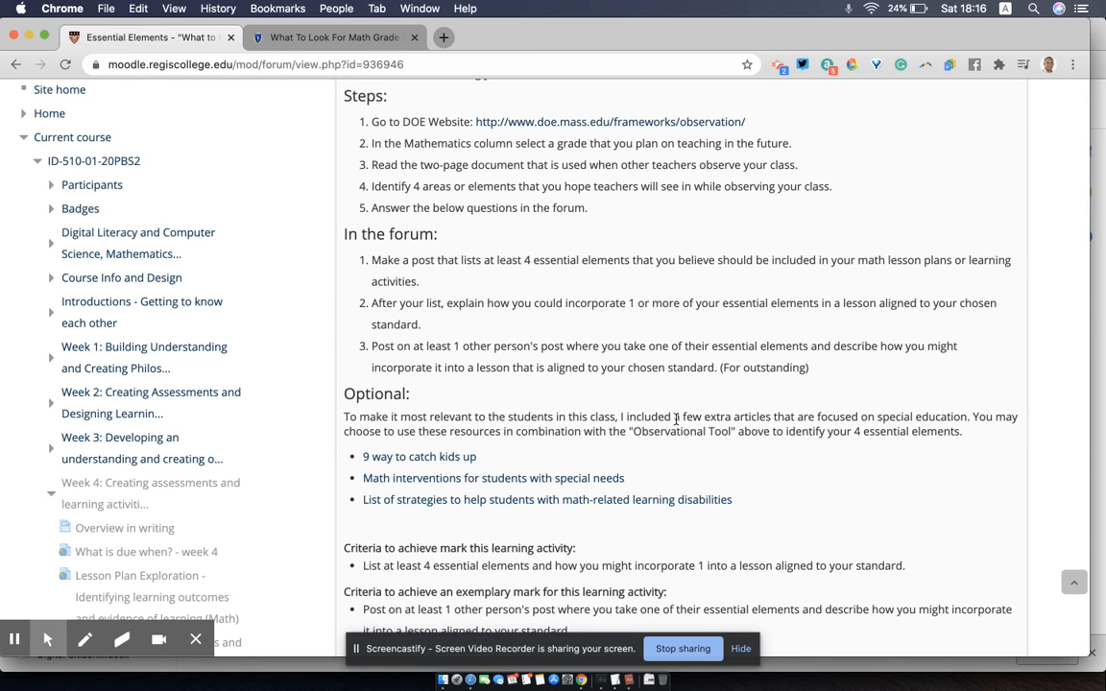
double_click(922, 416)
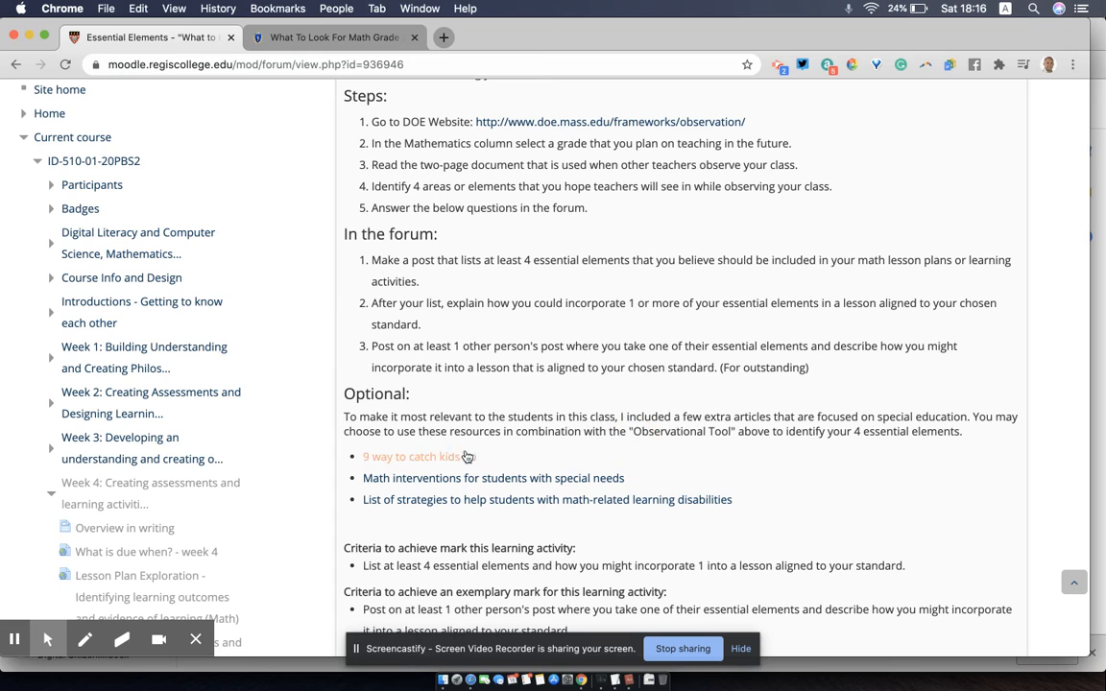
mouse_move(420, 456)
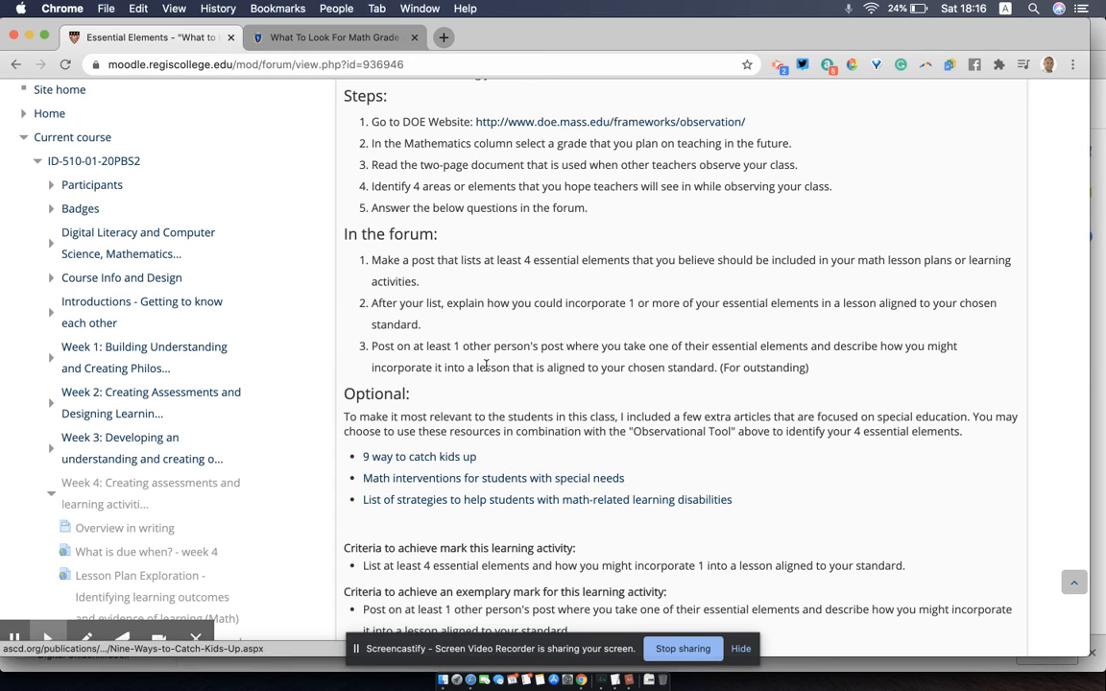
mouse_move(547, 122)
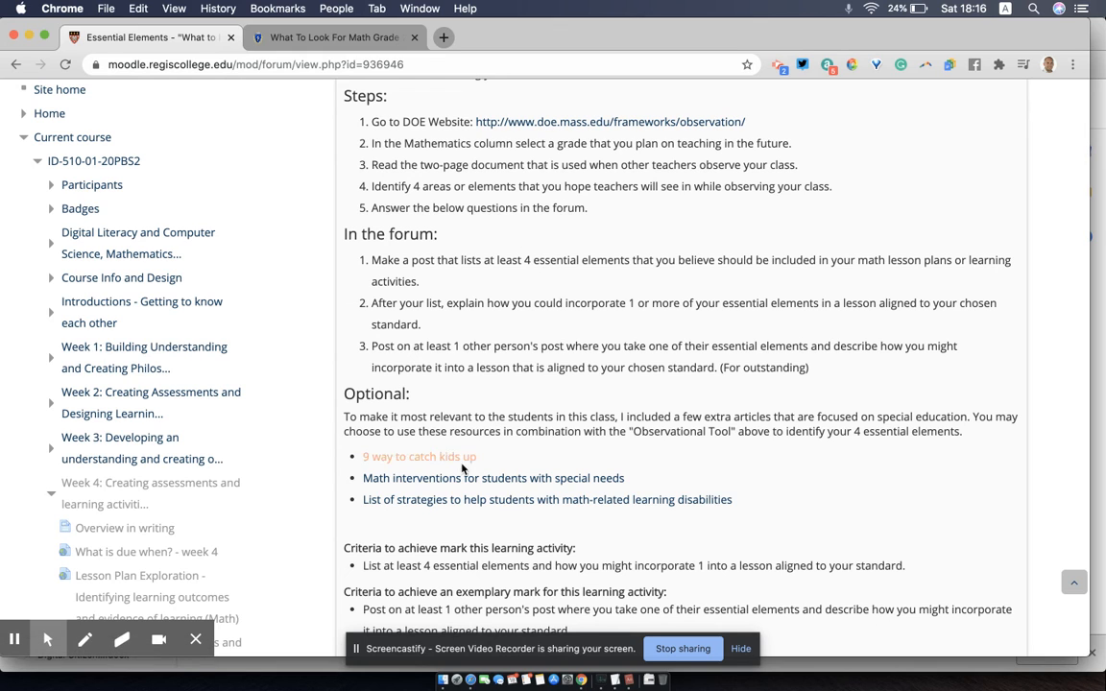
mouse_move(467, 528)
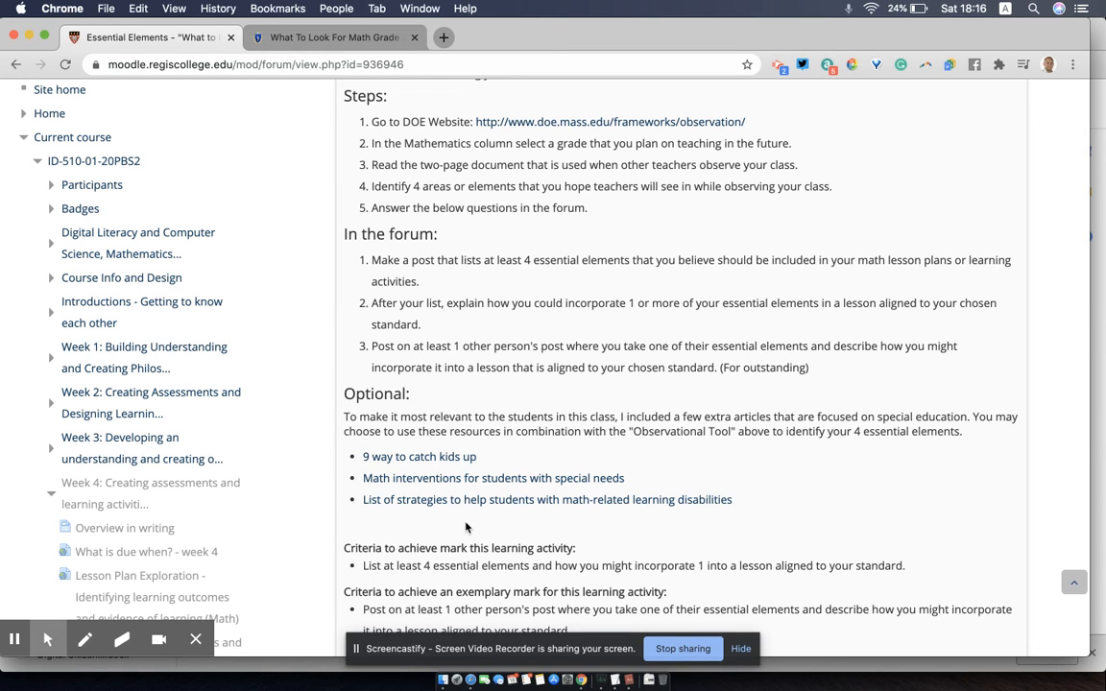
scroll("down", 3)
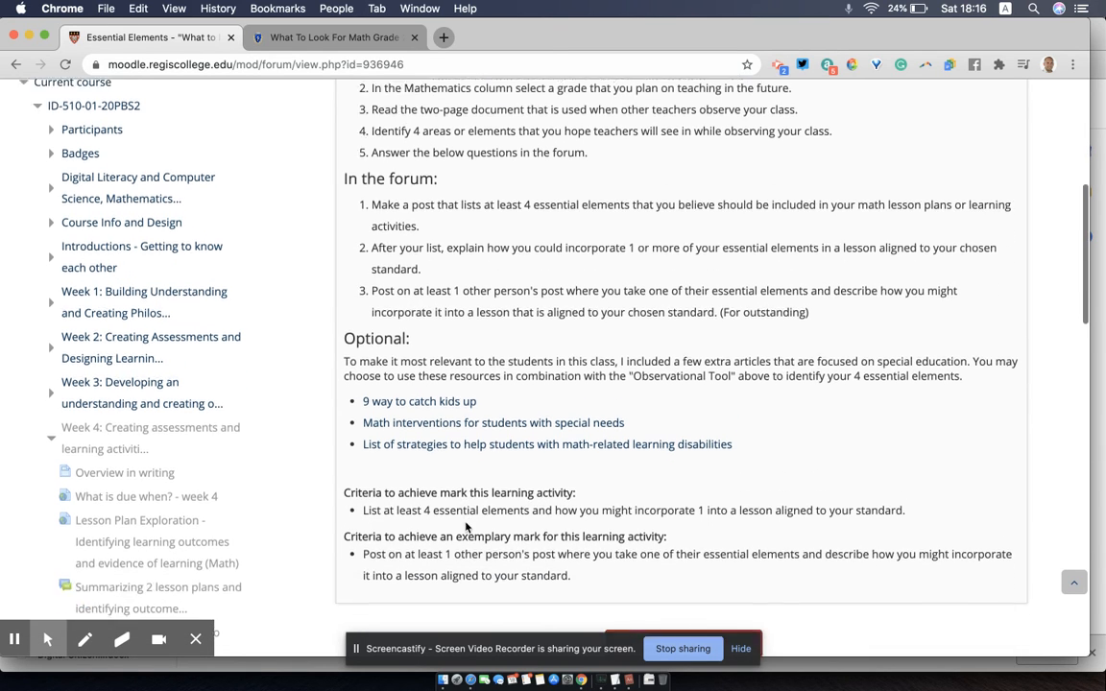
scroll("down", 3)
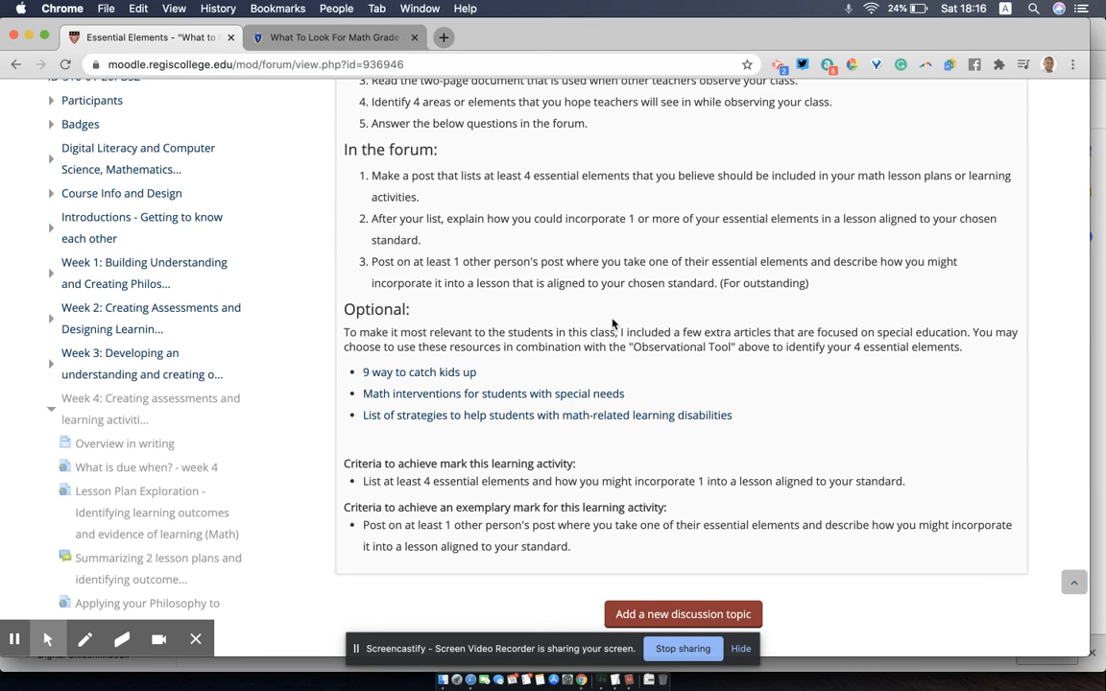
scroll("up", 3)
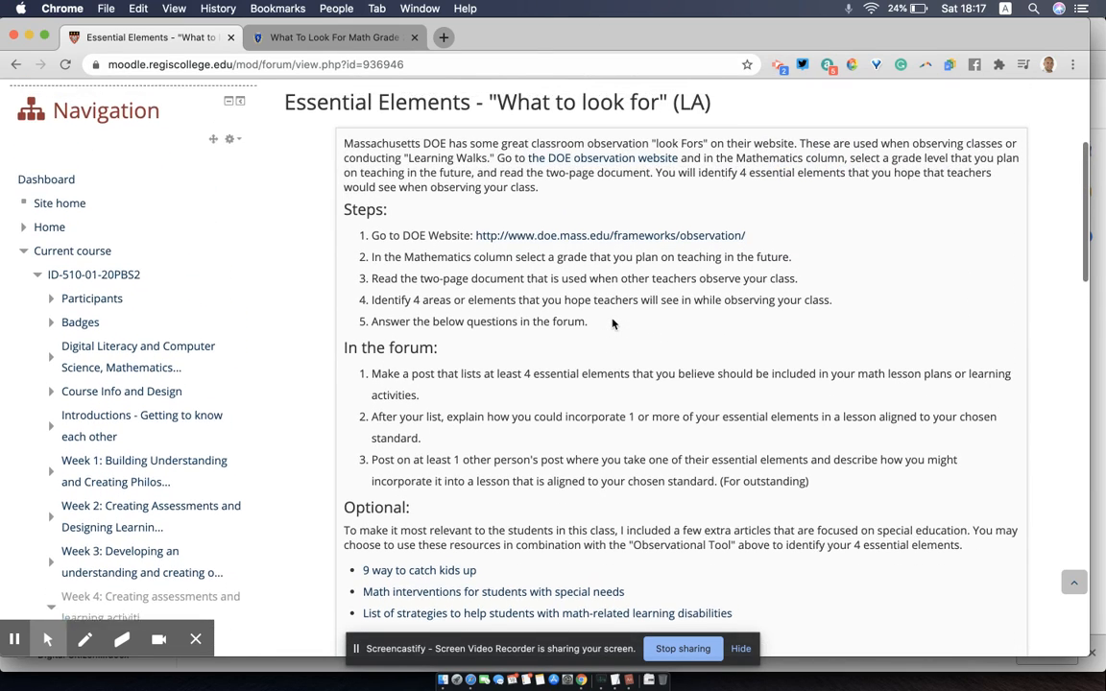